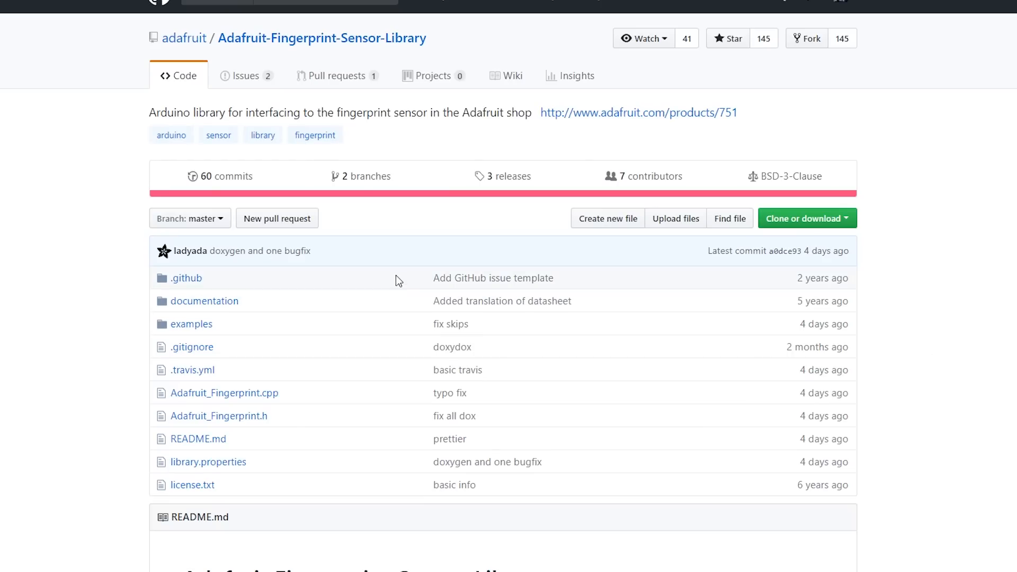
- Scroll the enrollment output and focus the serial monitor input to enter a fingerprint ID
scroll("down", 3)
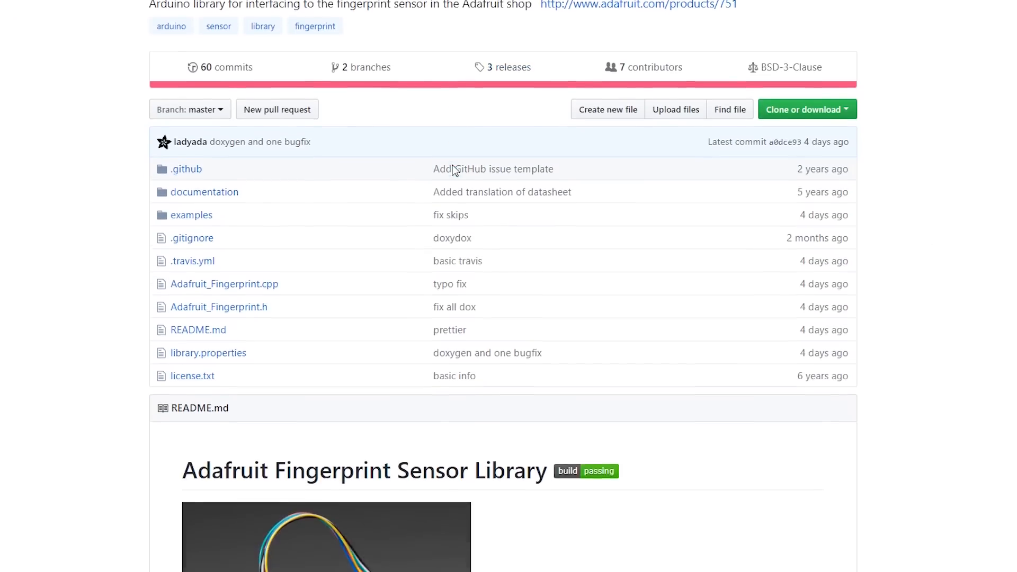
scroll("down", 3)
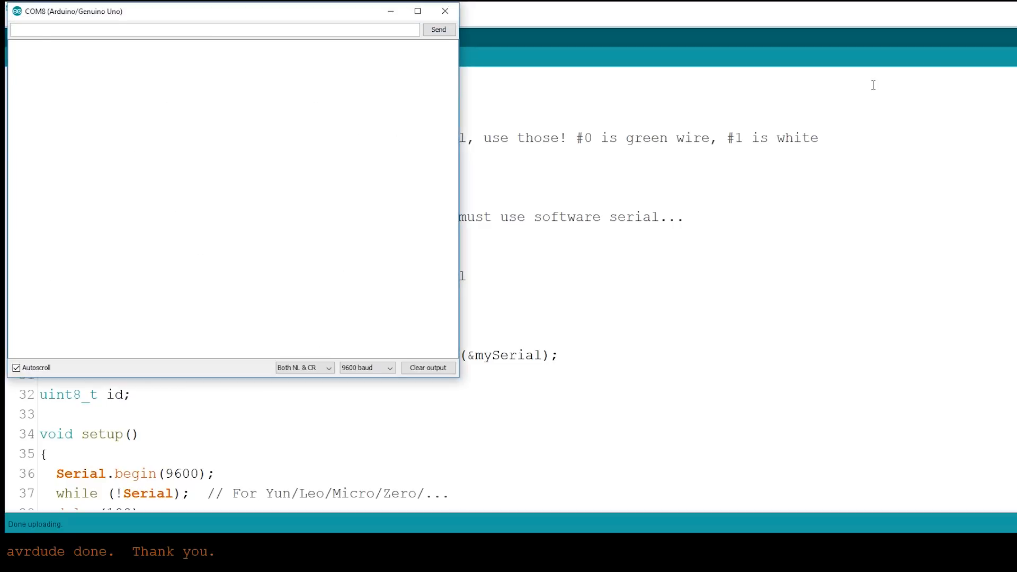
left_click(367, 367)
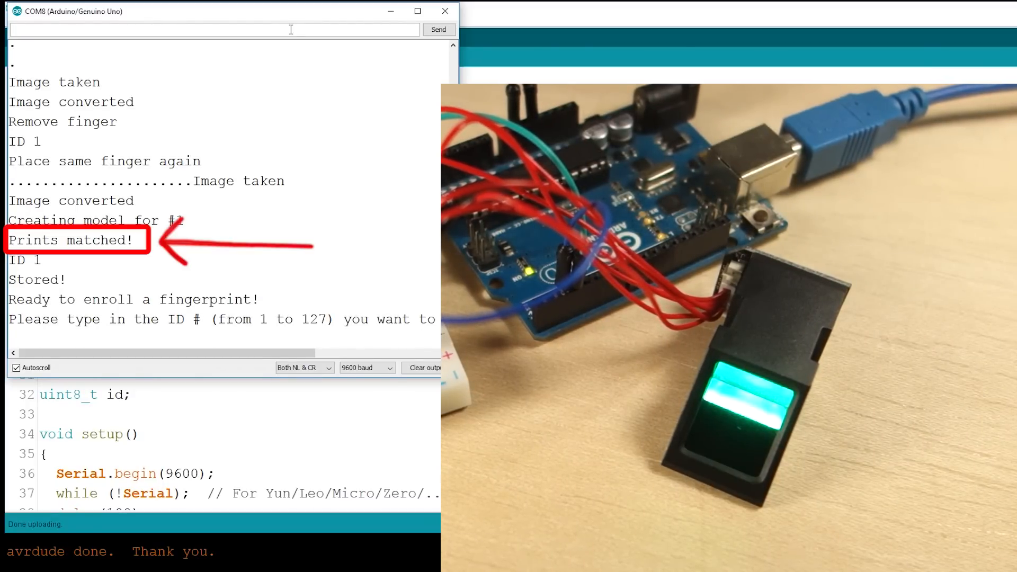
- Focus the serial monitor input to enter ID 1 and store the matched print
left_click(422, 367)
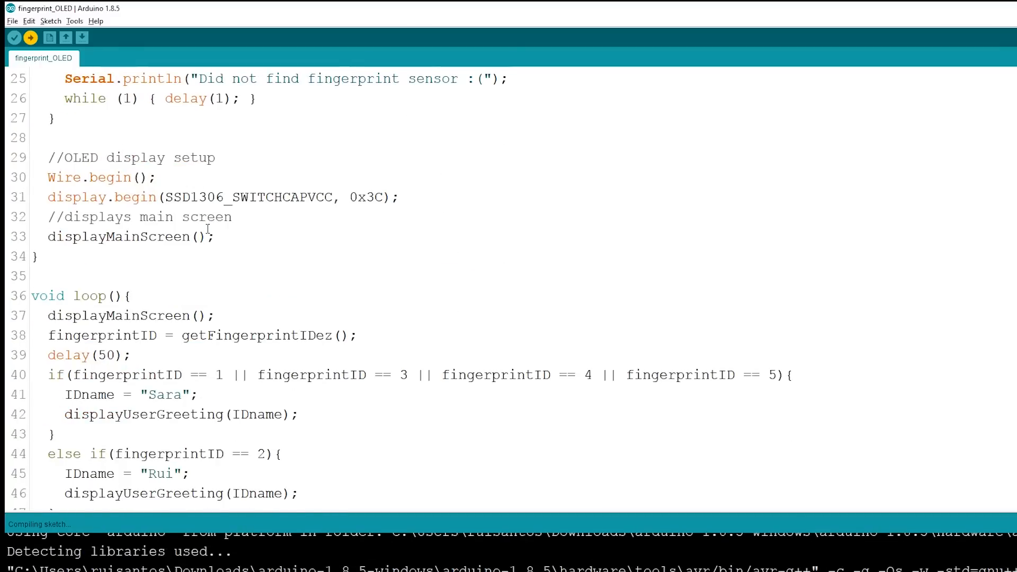
- Highlight the loop() check for IDs 1, 3, 4 and 5 and the name it assigns
double_click(128, 256)
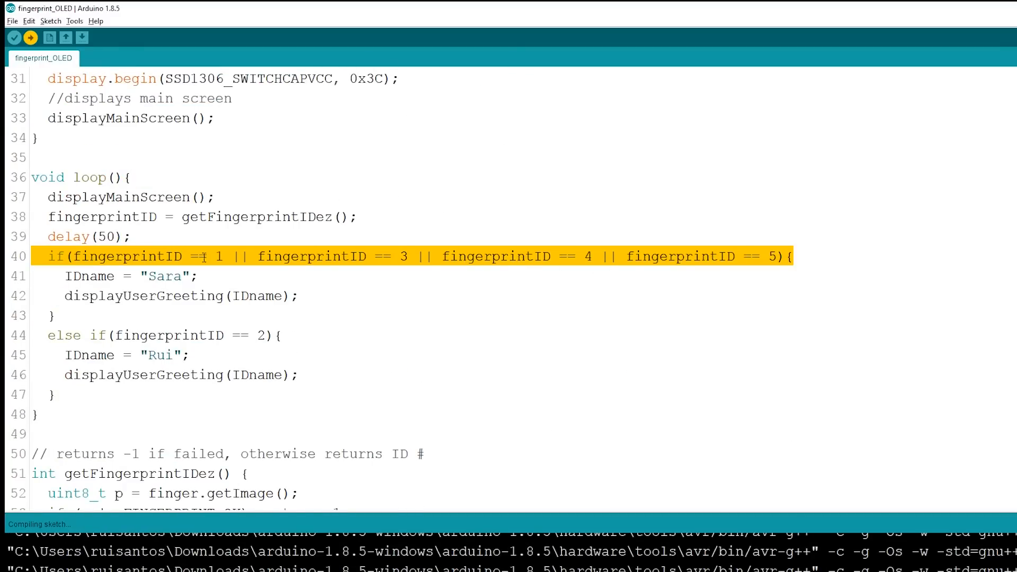
double_click(164, 276)
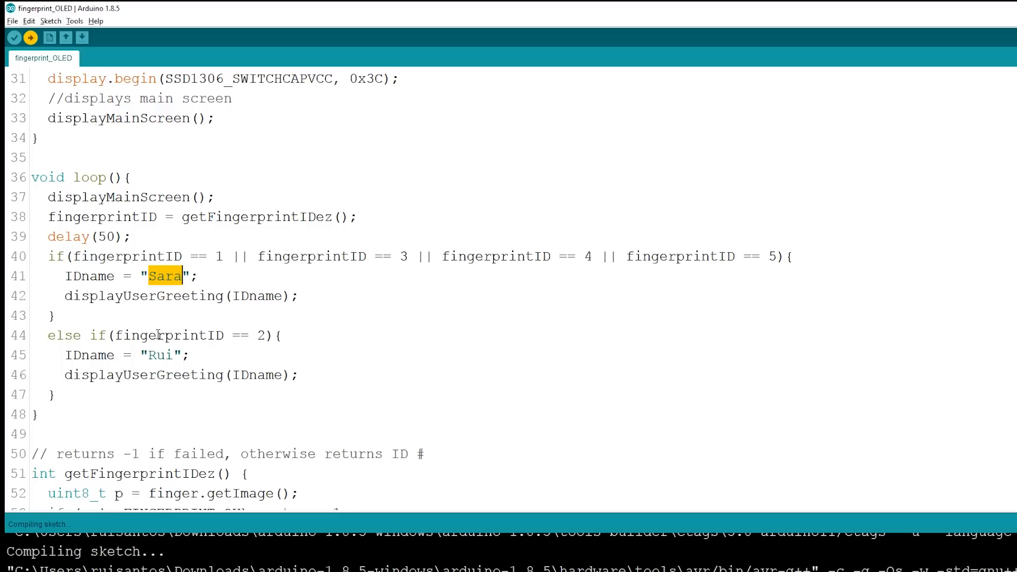